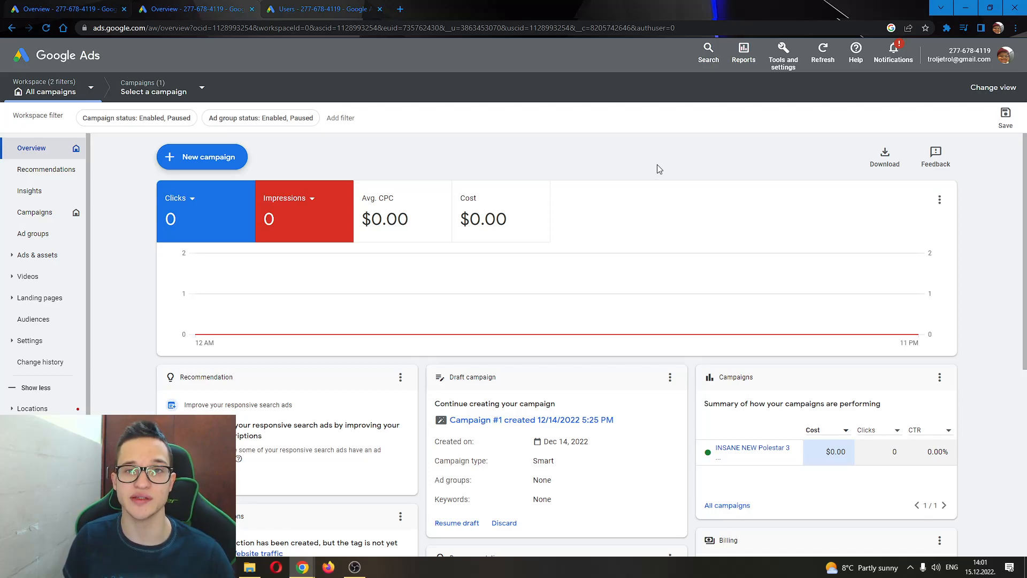
{"action": "mouse_move", "coordinate": [656, 169]}
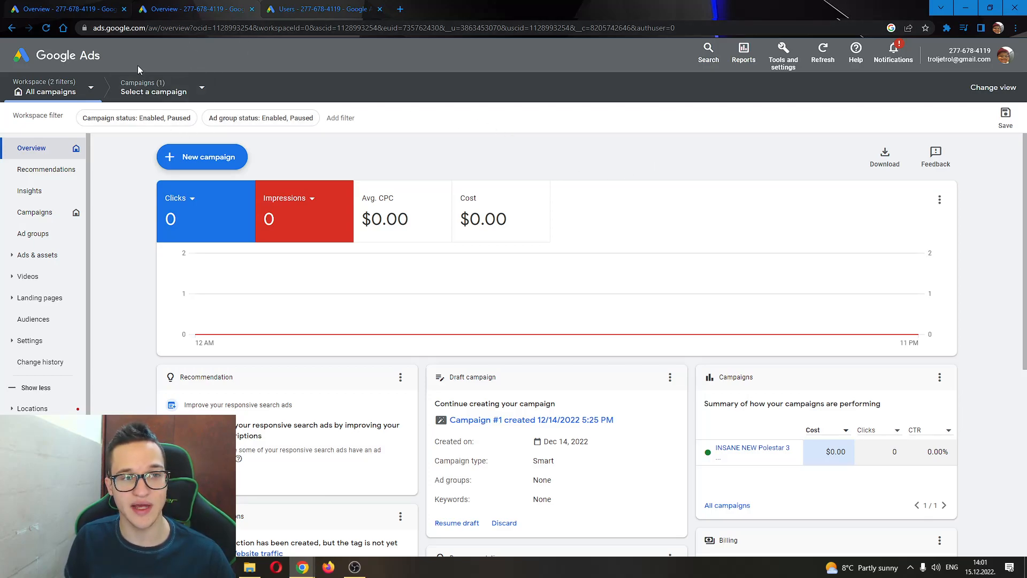
{"action": "mouse_move", "coordinate": [92, 56]}
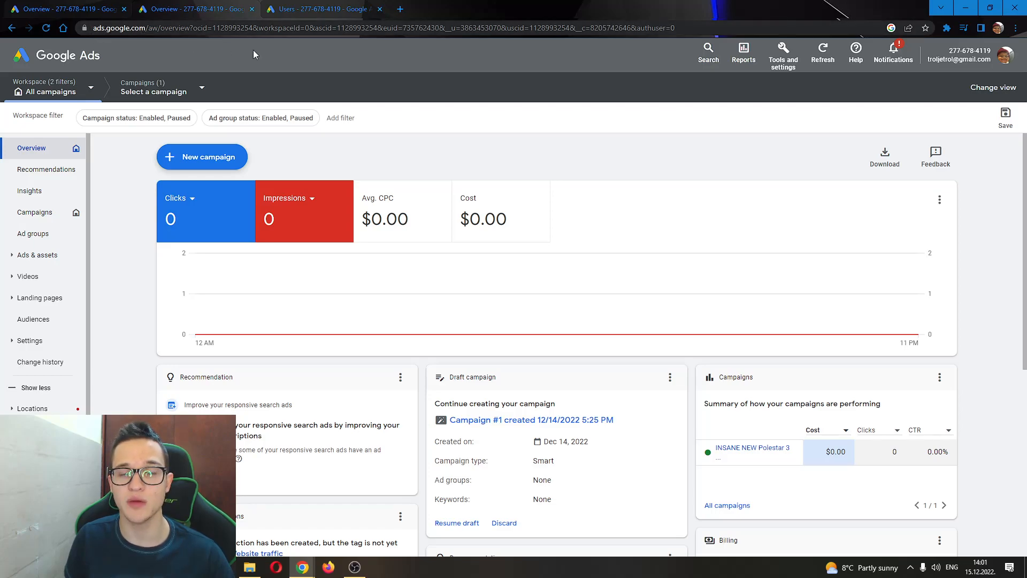
{"action": "mouse_move", "coordinate": [668, 113]}
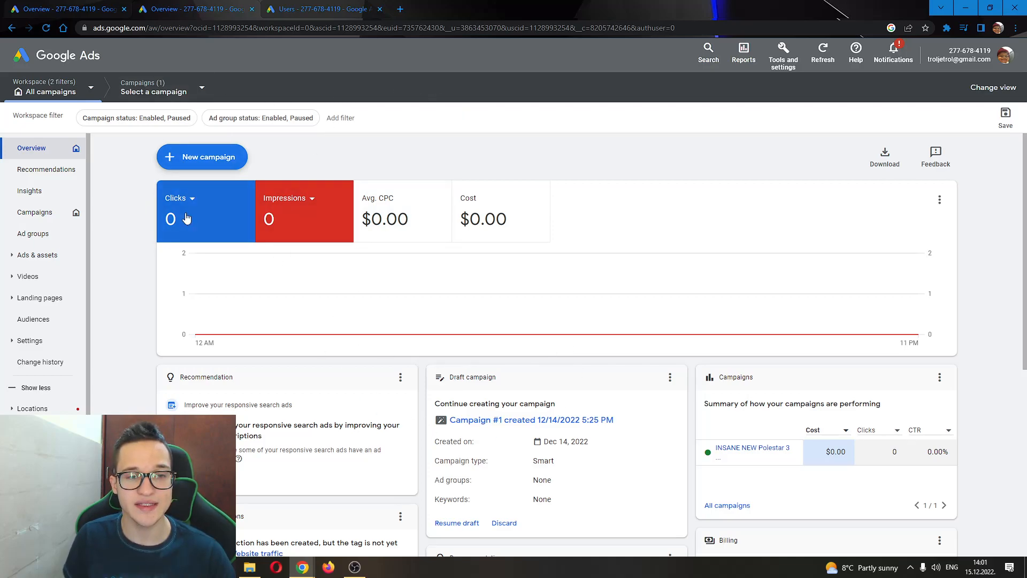
{"action": "mouse_move", "coordinate": [391, 201]}
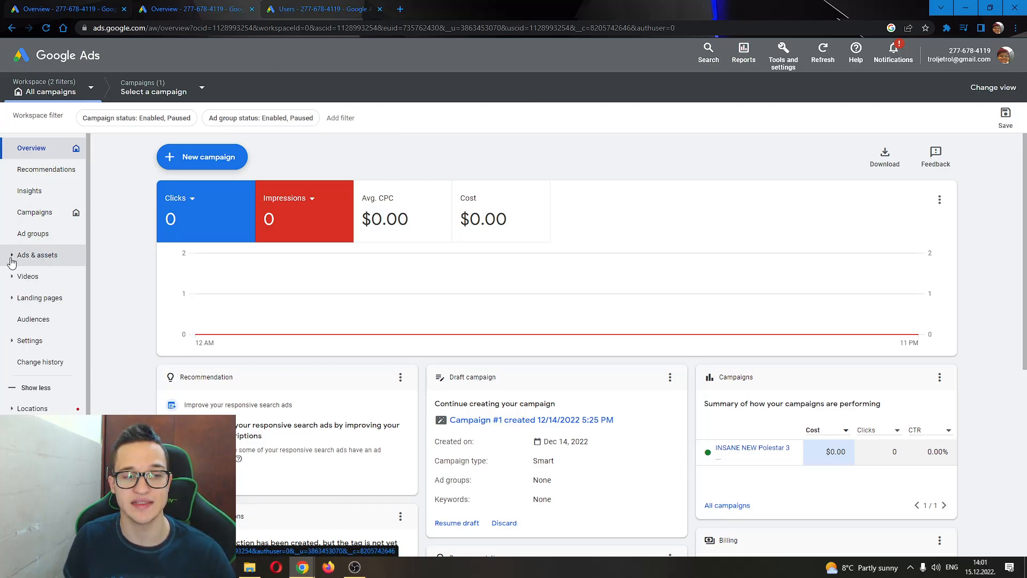
Navigate via Ads & assets to the account's full Ads list.
{"action": "left_click", "coordinate": [37, 254]}
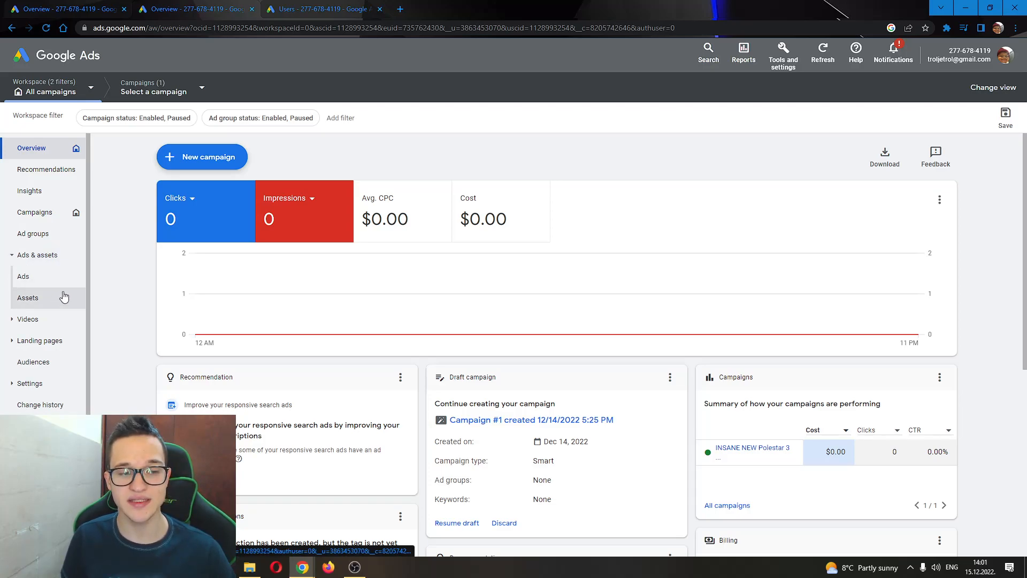
{"action": "mouse_move", "coordinate": [57, 286]}
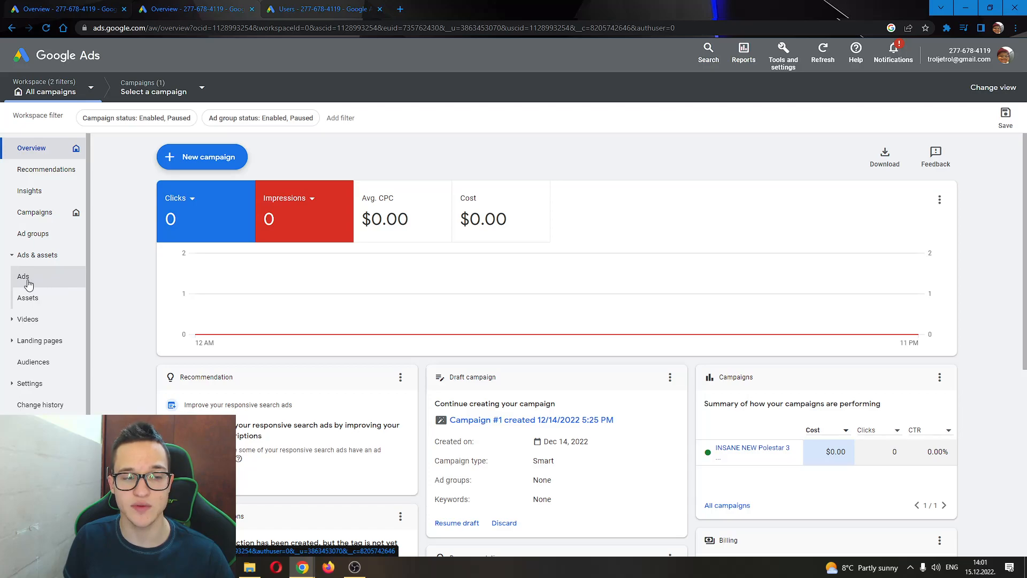
{"action": "left_click", "coordinate": [24, 276]}
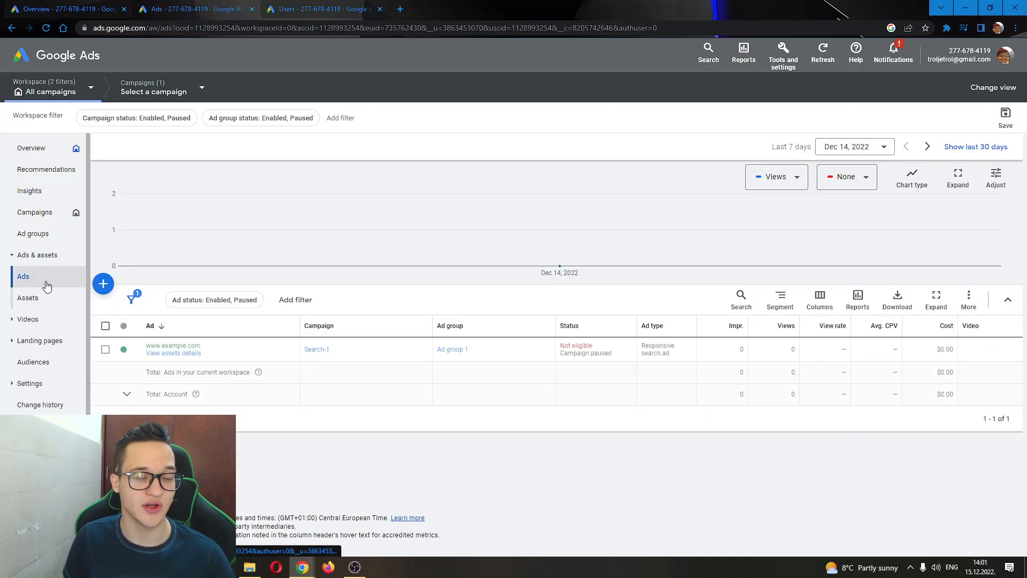
{"action": "mouse_move", "coordinate": [558, 265]}
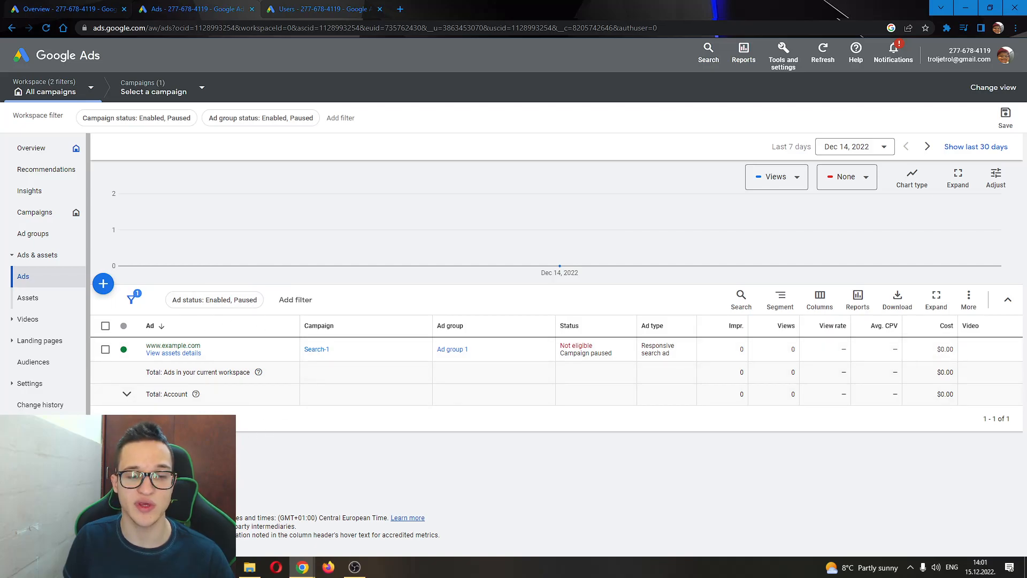
{"action": "mouse_move", "coordinate": [103, 283]}
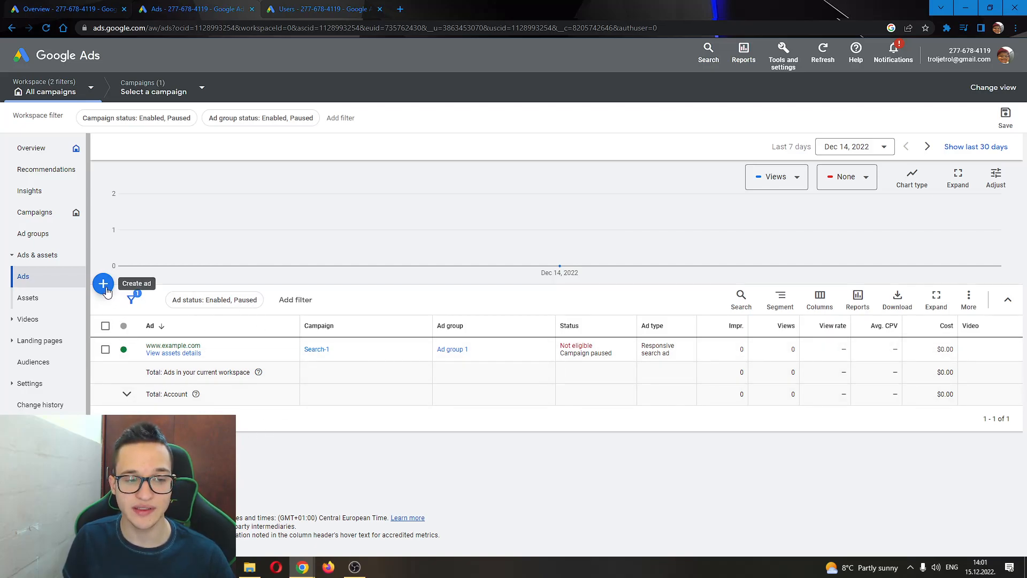
{"action": "left_click", "coordinate": [103, 283]}
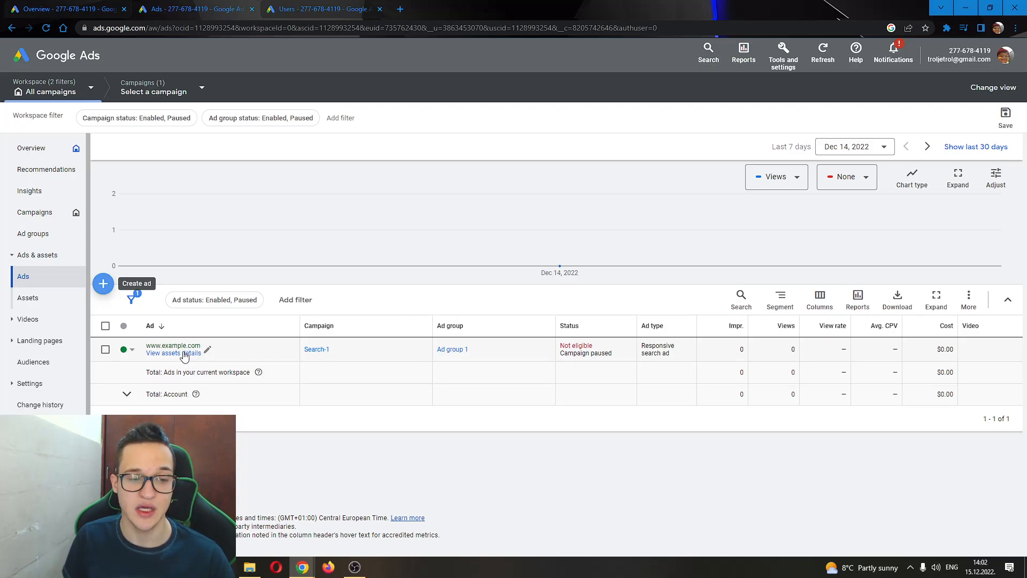
{"action": "mouse_move", "coordinate": [207, 350]}
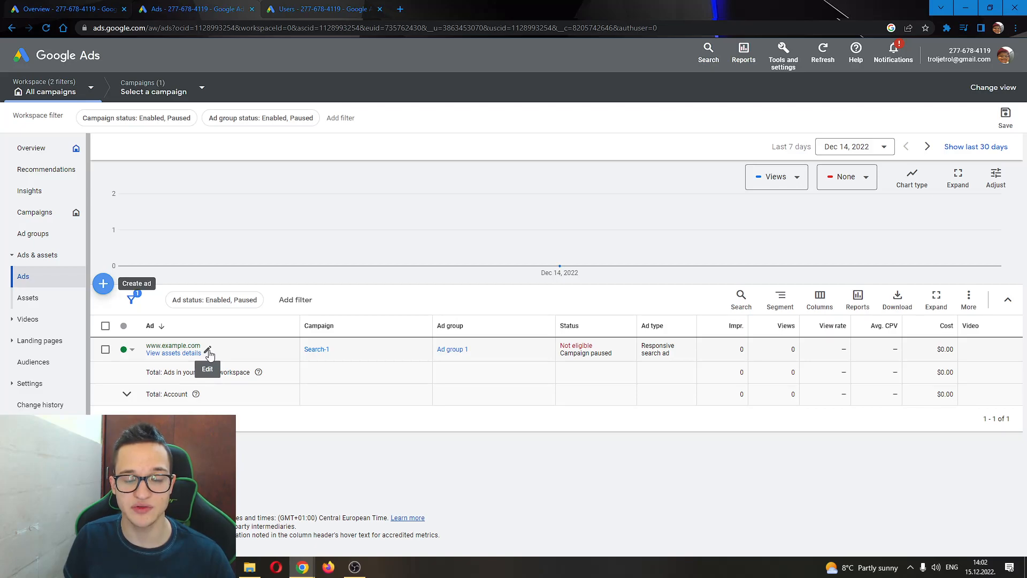
Edit the example.com responsive search ad, revealing its YouTube Final URL and preview.
{"action": "left_click", "coordinate": [207, 349]}
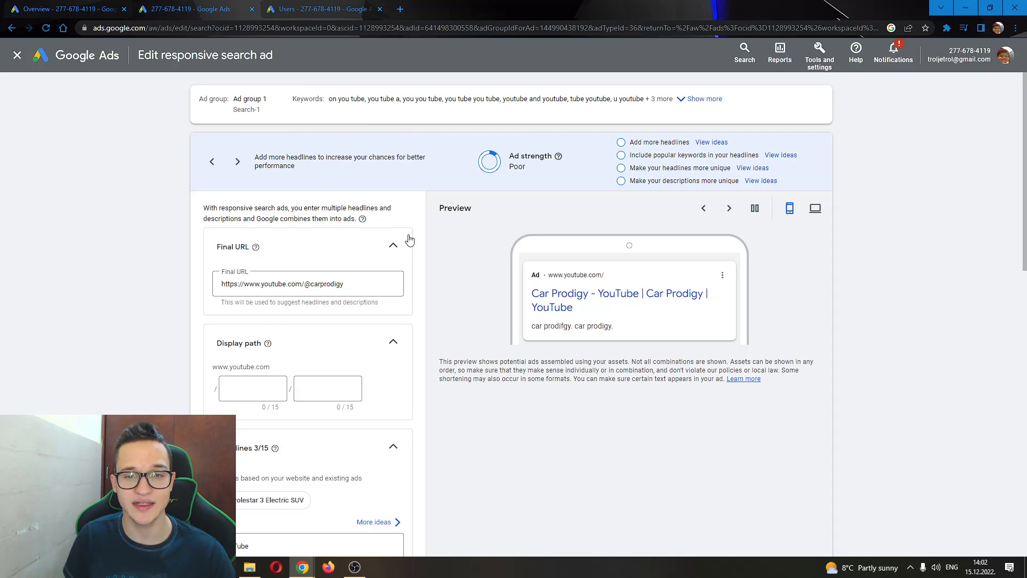
{"action": "mouse_move", "coordinate": [223, 137]}
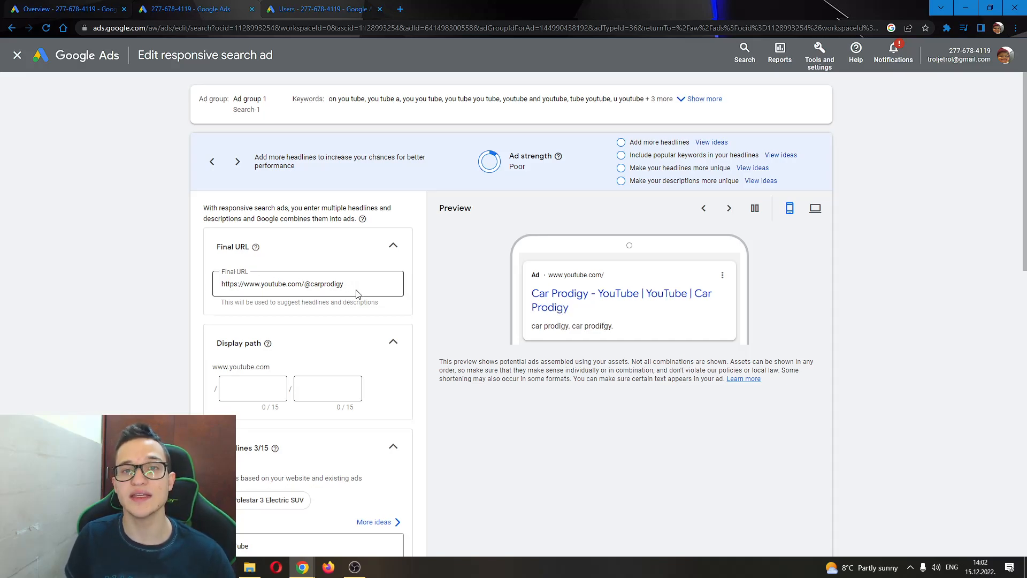
{"action": "scroll", "scroll_direction": "down", "scroll_amount": 3}
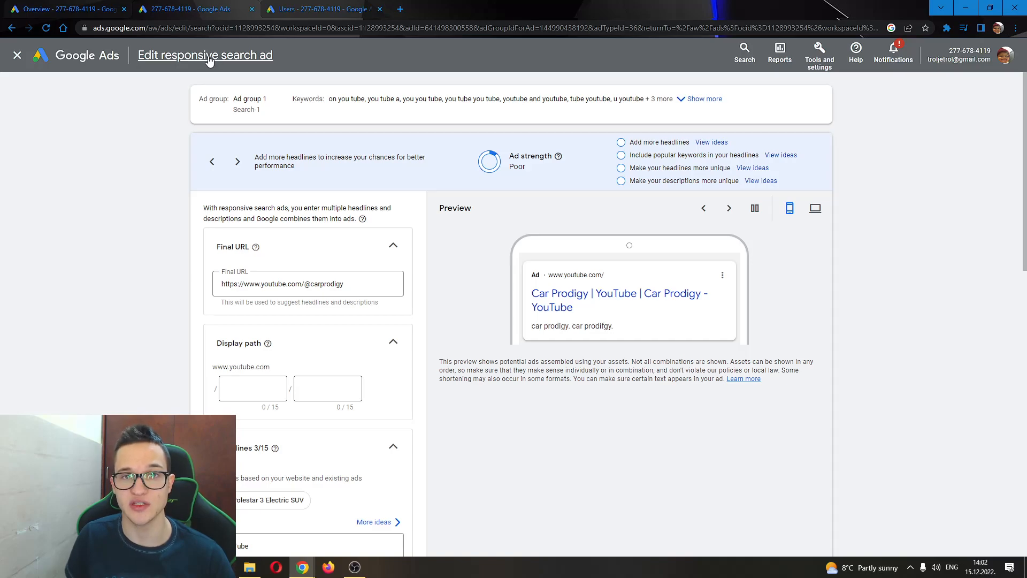
{"action": "mouse_move", "coordinate": [113, 131]}
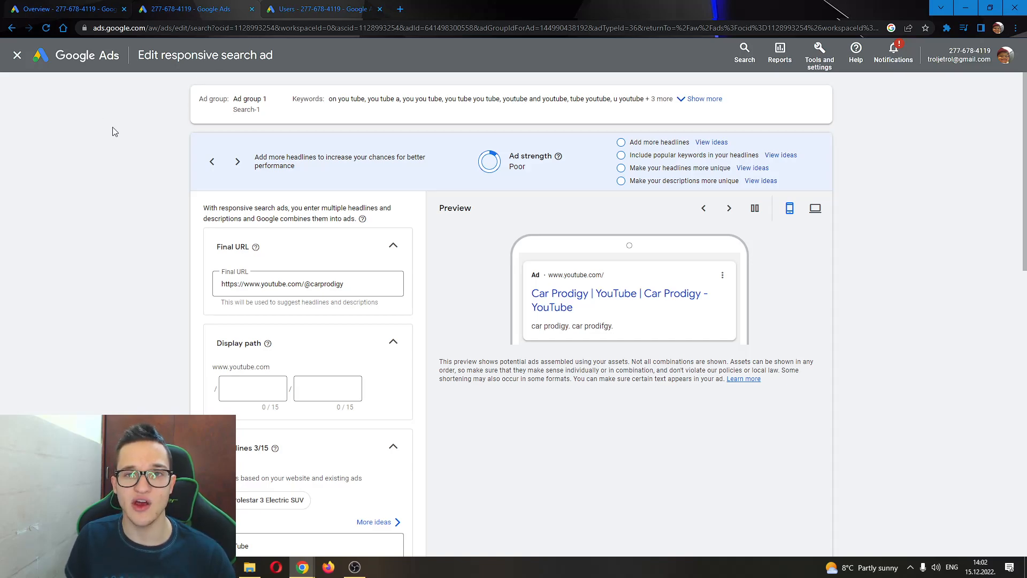
{"action": "left_click", "coordinate": [729, 207]}
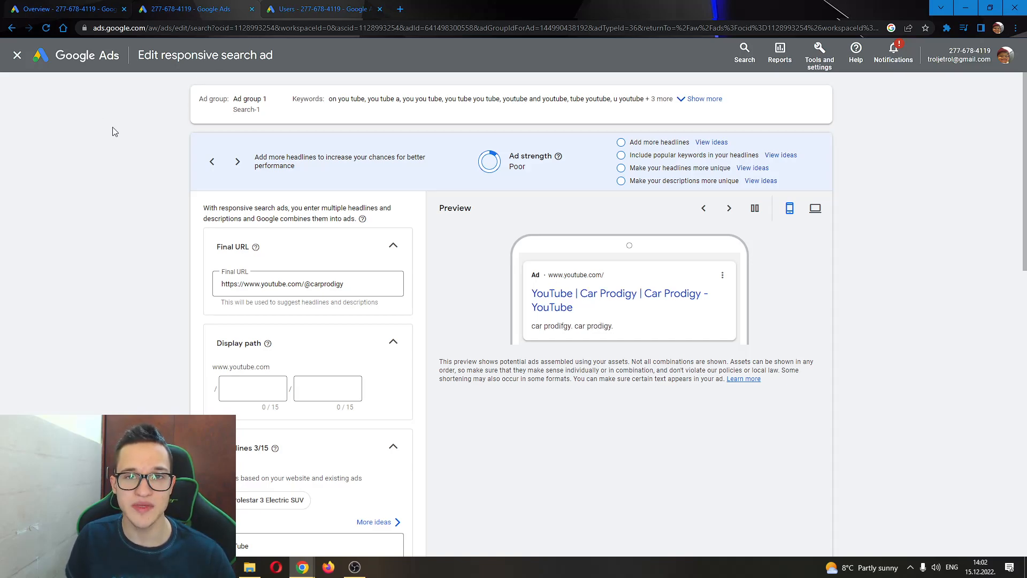
{"action": "mouse_move", "coordinate": [105, 138]}
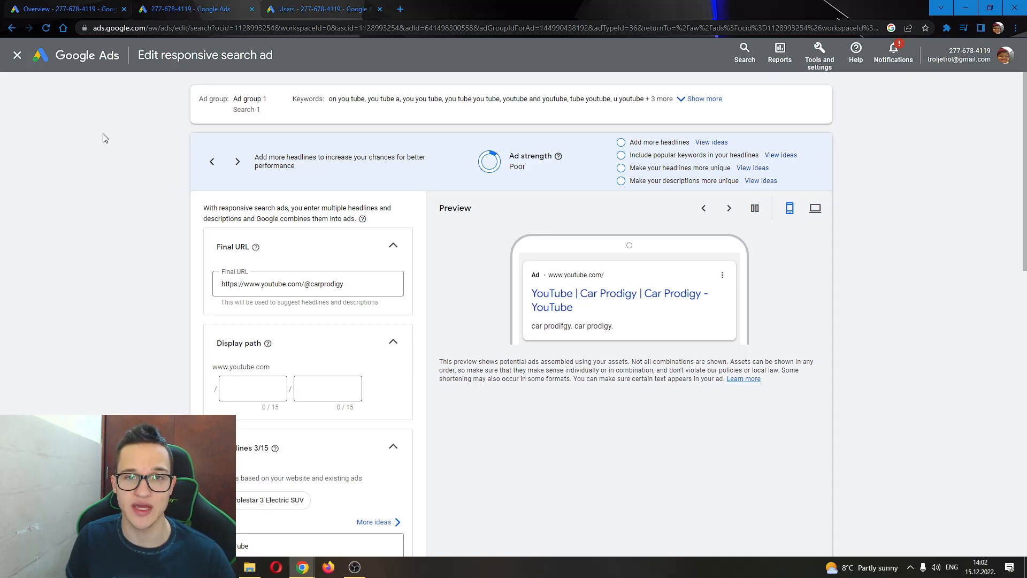